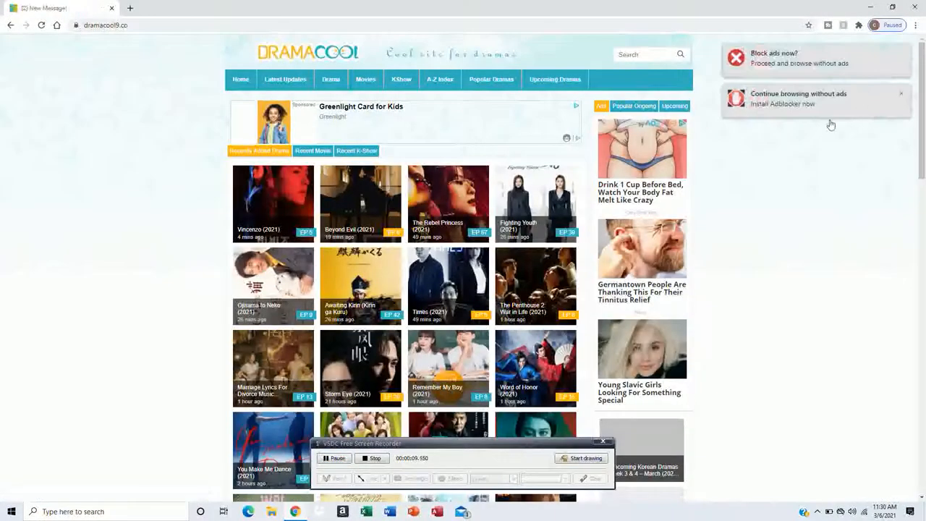
Step: Browse down and back up the Dramacool home page listings
scroll(down, 3)
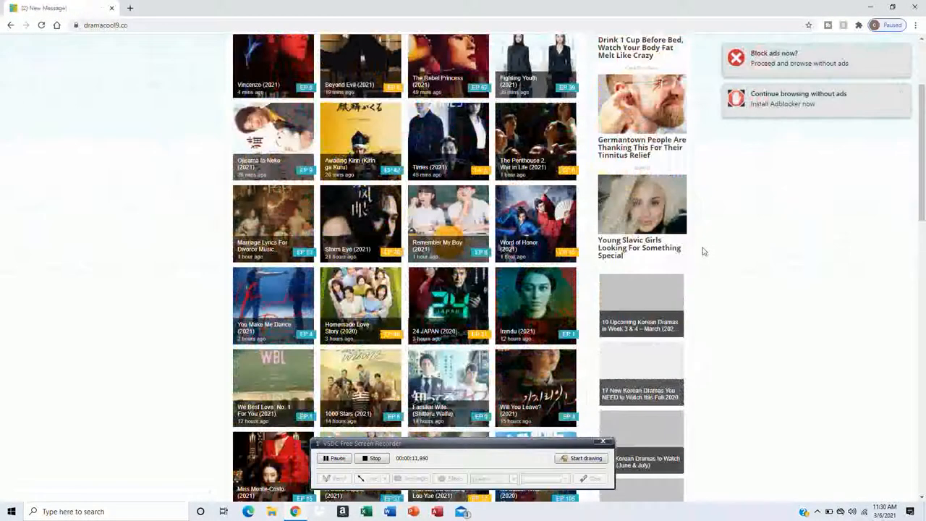
scroll(down, 3)
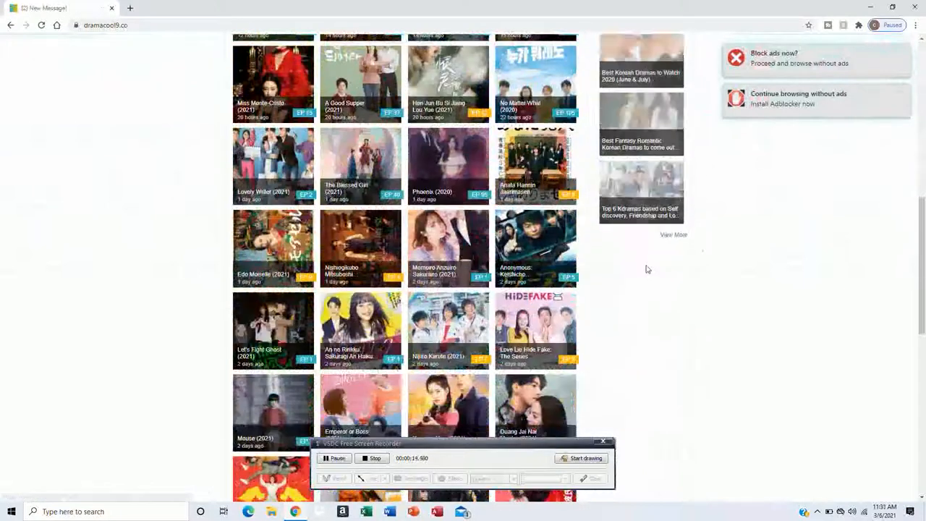
scroll(down, 3)
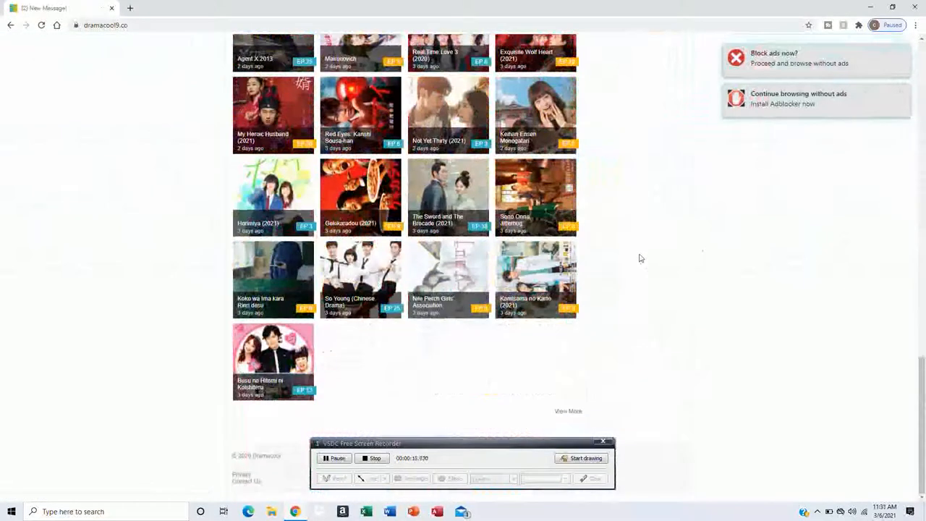
drag(463, 442, 565, 344)
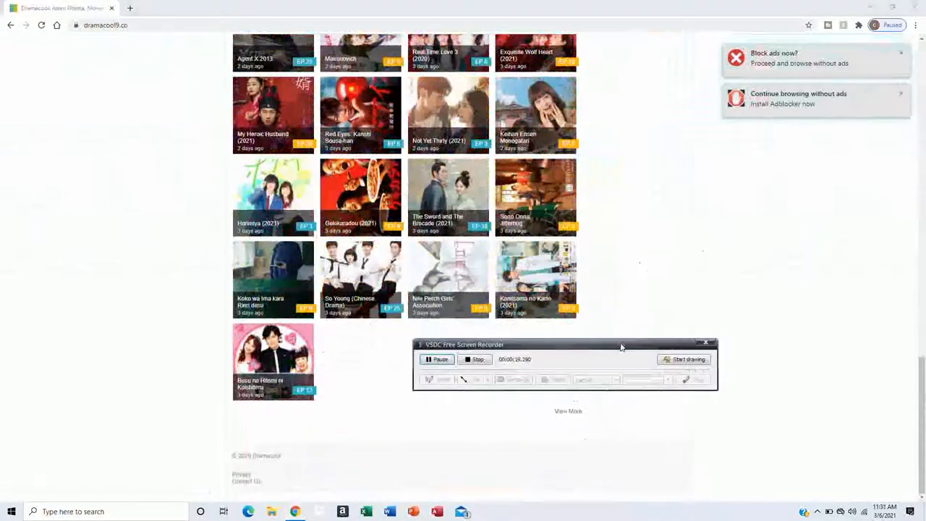
drag(564, 344, 492, 444)
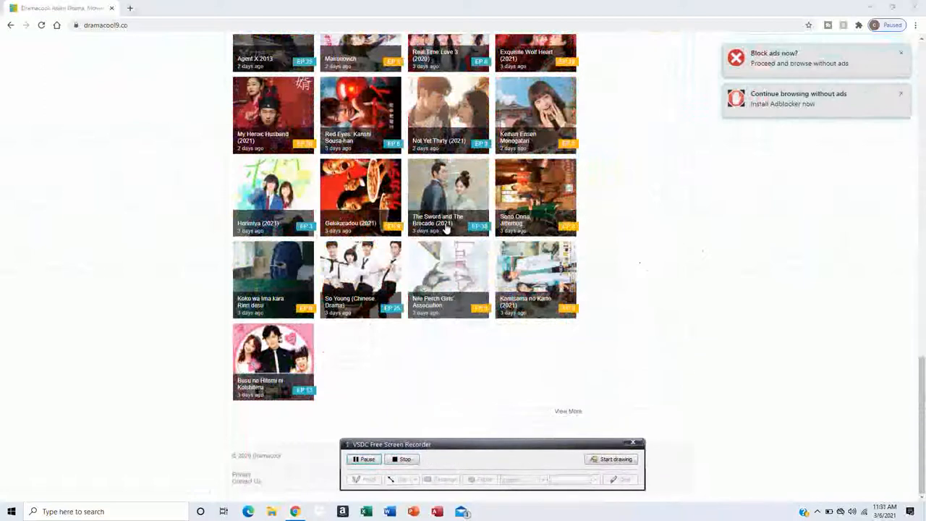
scroll(up, 3)
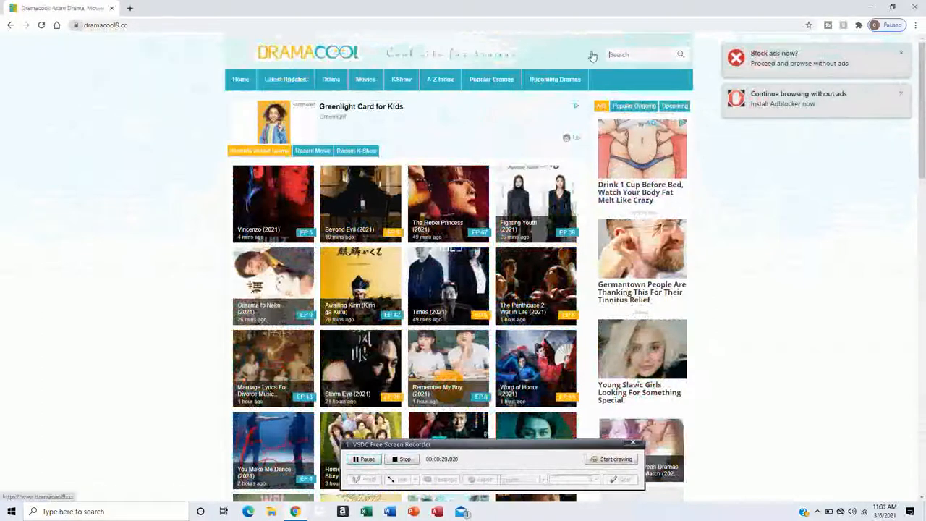
Step: Go to the Drama > Korean Drama category, browse it to the bottom, and run the site search for the drama
click(365, 78)
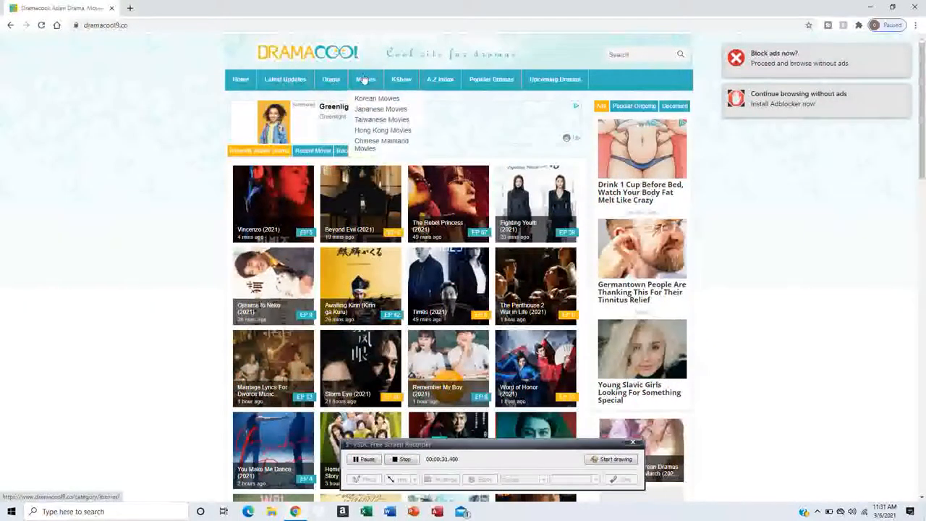
click(330, 78)
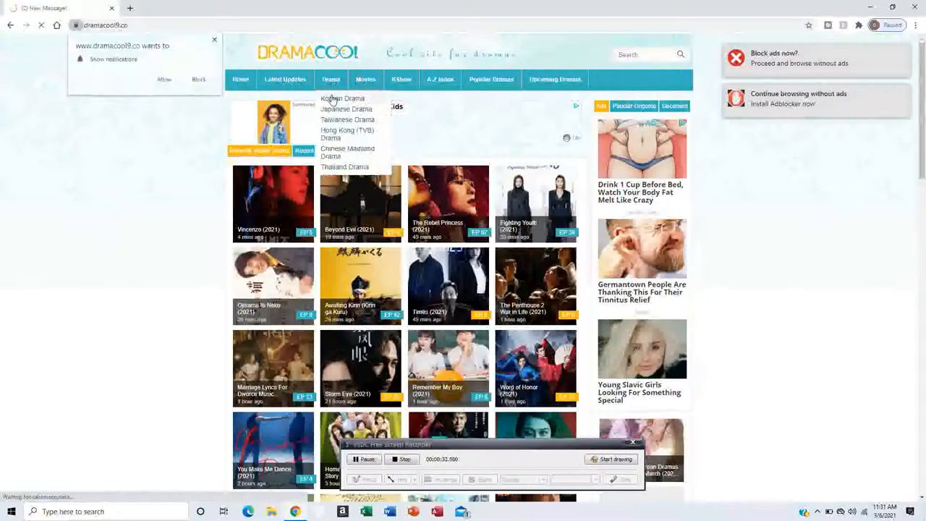
click(341, 98)
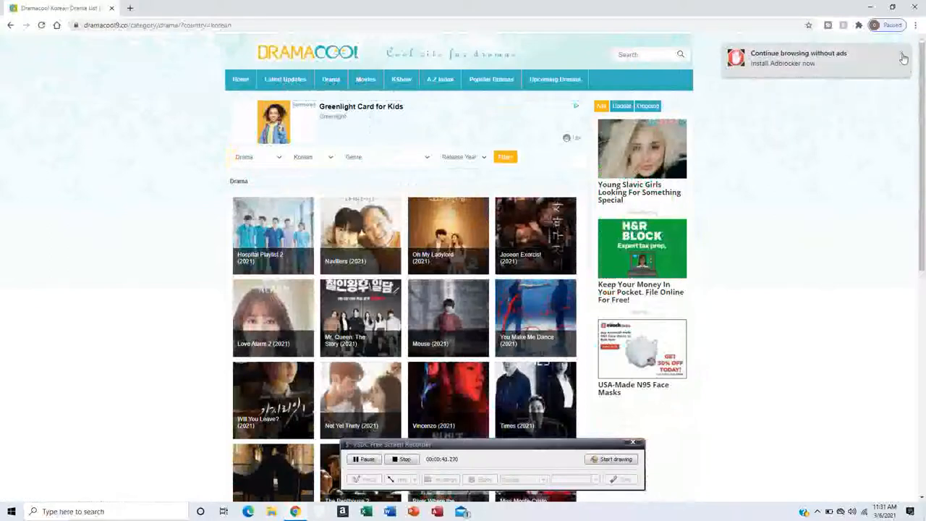
scroll(down, 3)
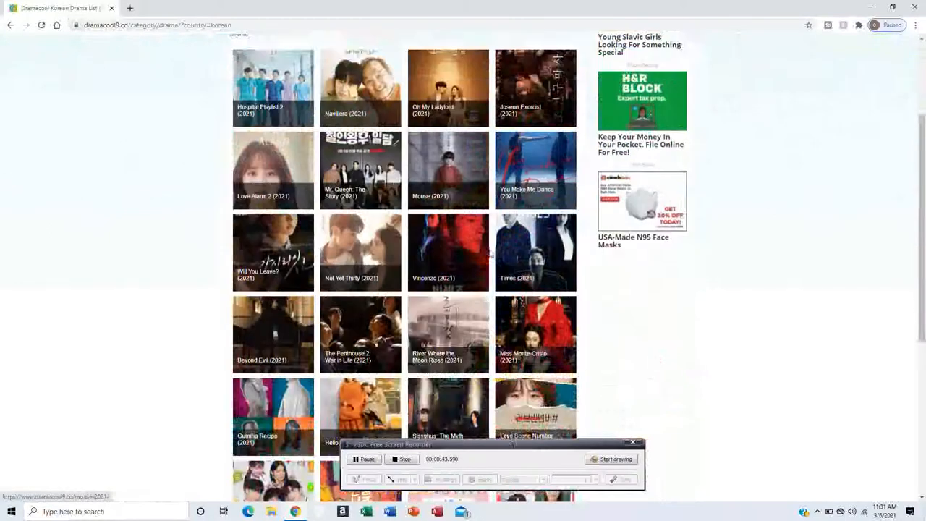
scroll(down, 3)
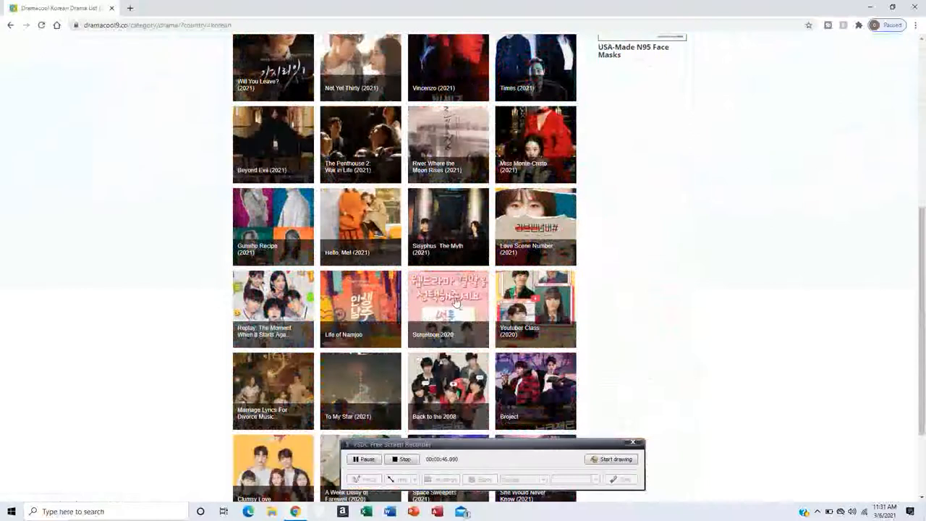
scroll(down, 3)
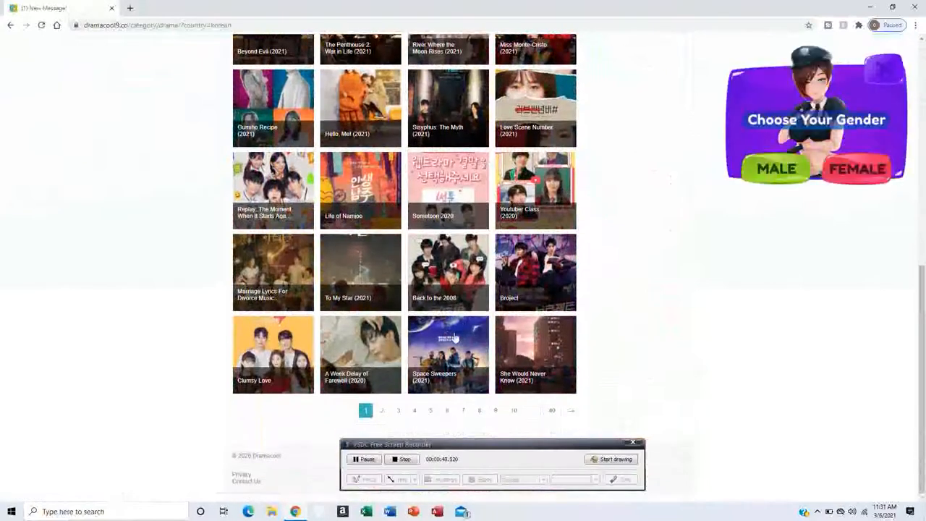
scroll(up, 3)
text(sisp)
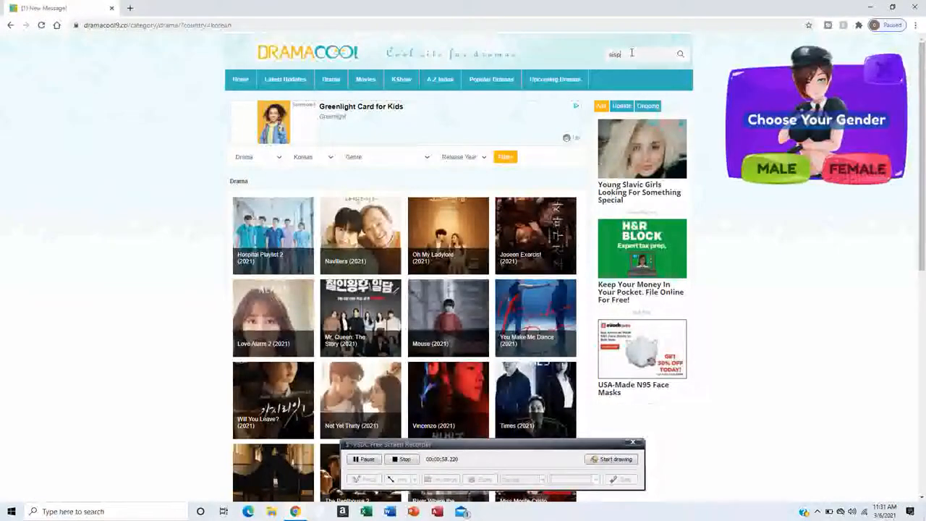
key(Return)
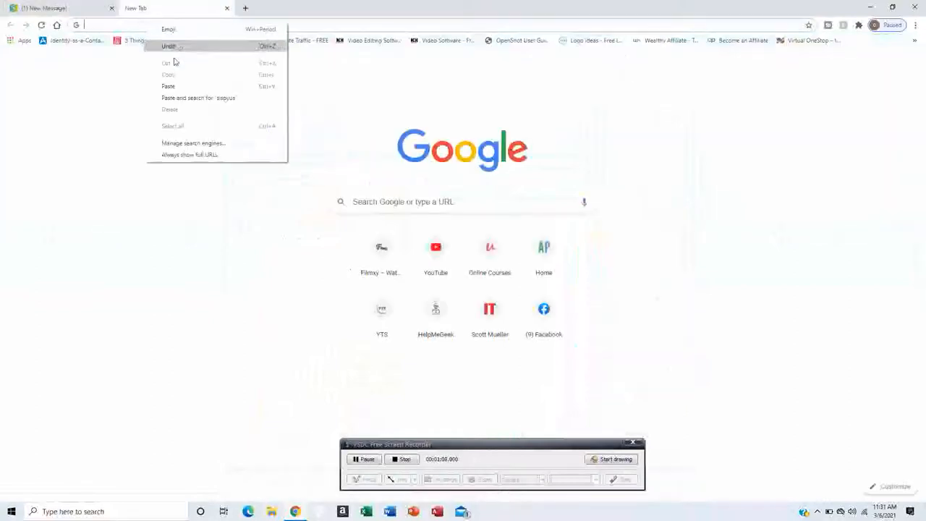
Step: Search Google for 'sisyphus the myth drama', check the Wikipedia result's options, and return to the Dramacool tab
click(197, 98)
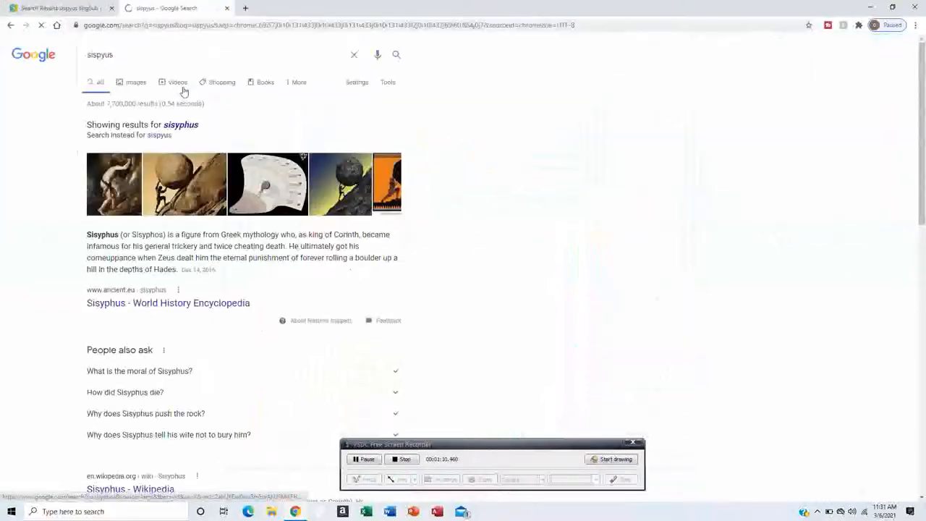
scroll(down, 3)
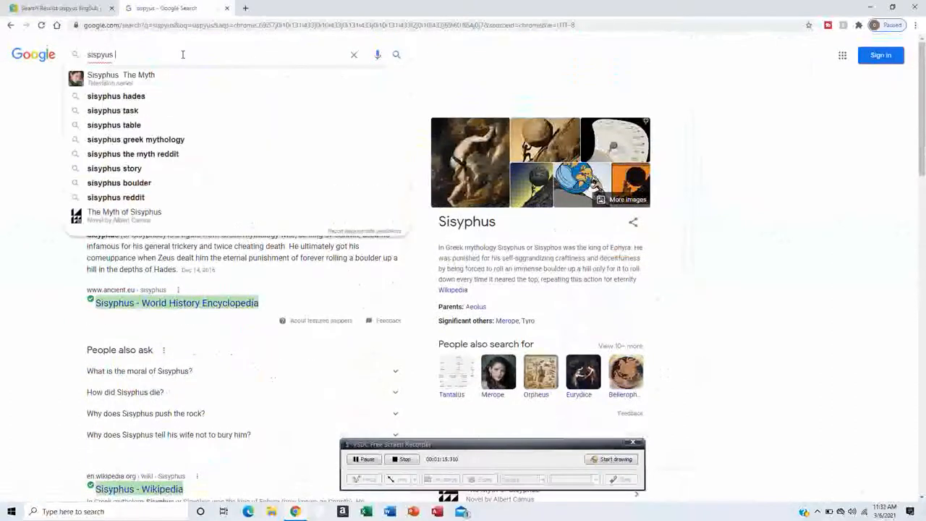
text(the myth)
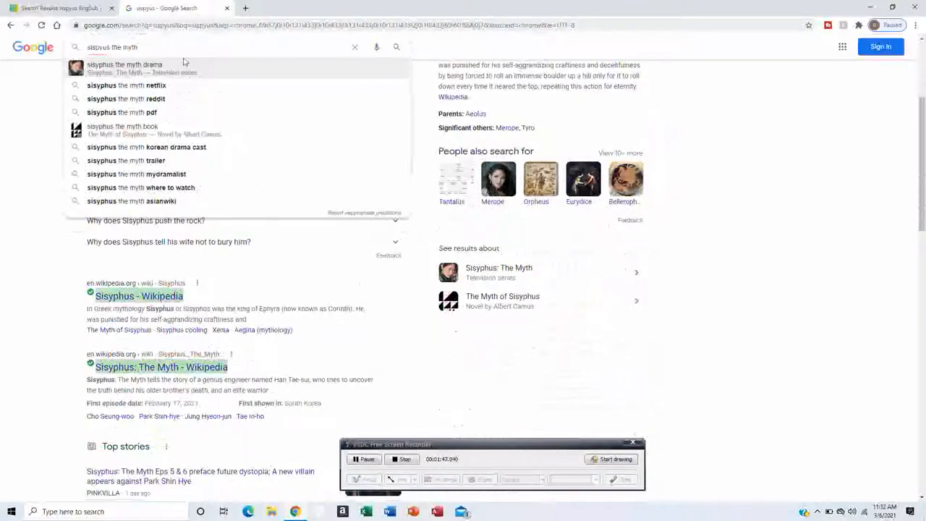
click(125, 68)
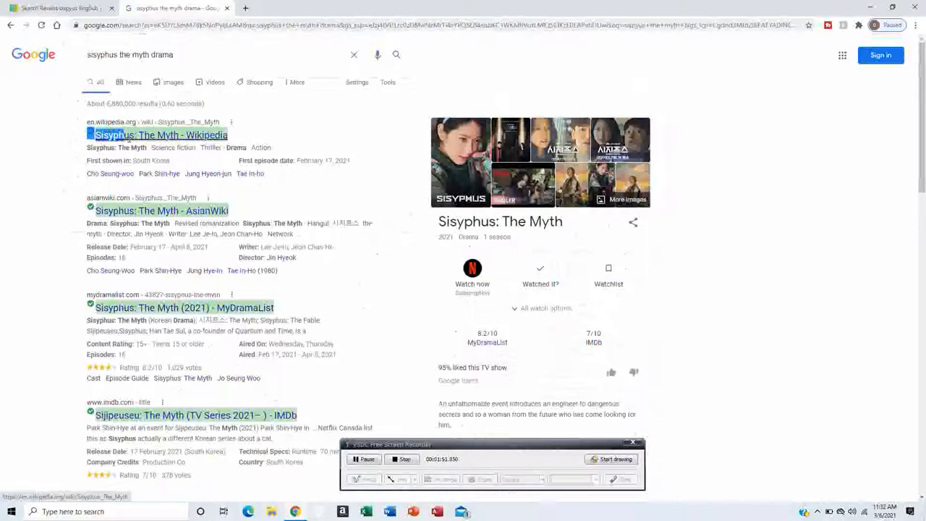
right_click(133, 135)
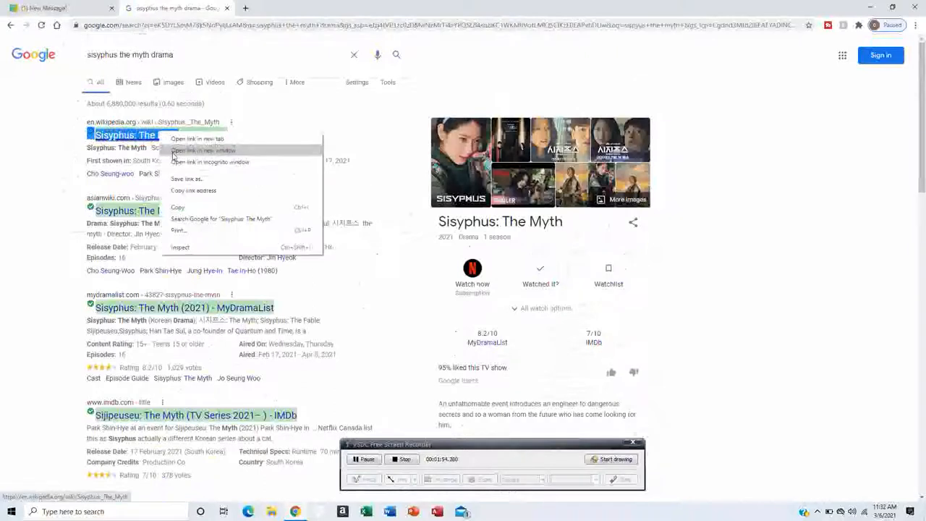
click(204, 149)
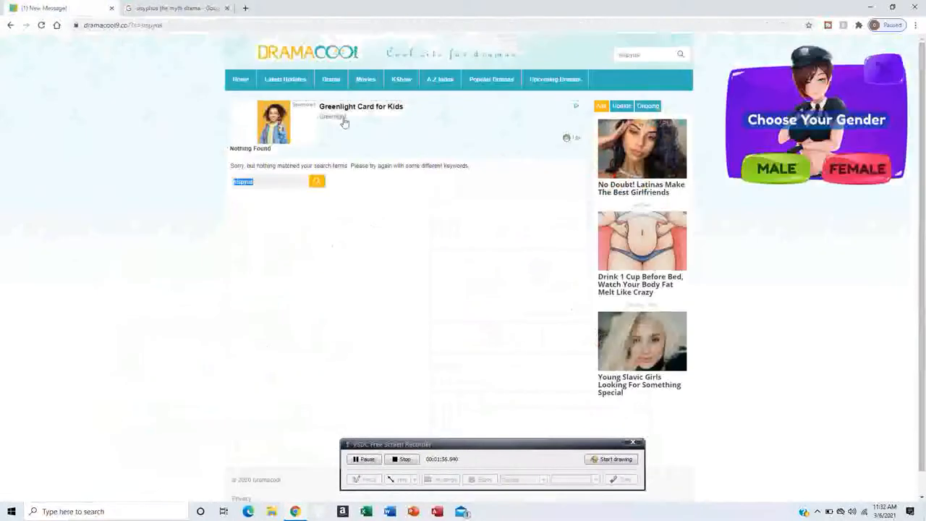
Step: Search Dramacool for 'Sisyphus: The Myth' and open the 2021 drama's detail page
click(640, 55)
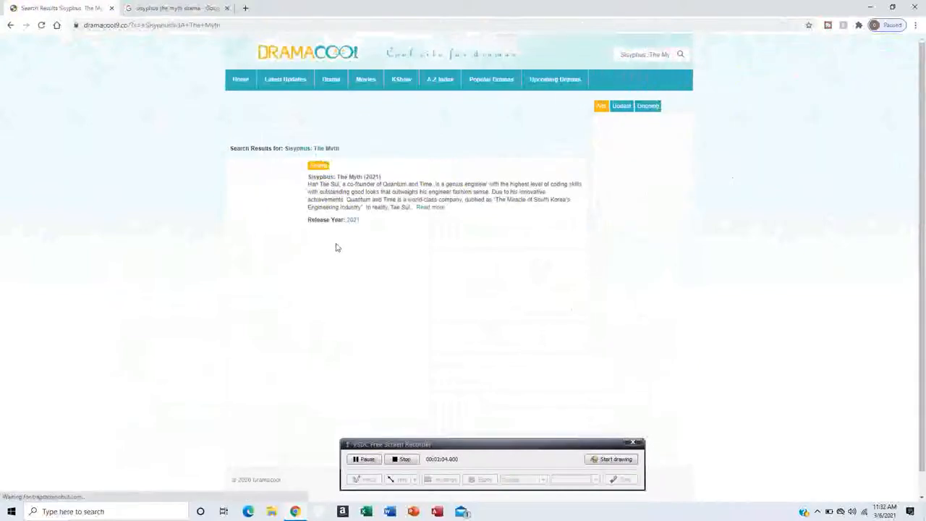
click(344, 176)
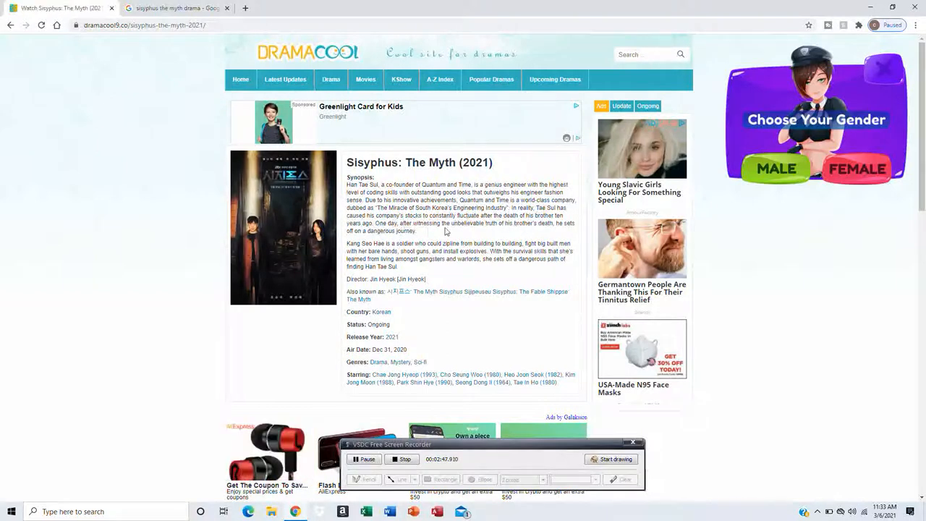
mouse_move(555, 231)
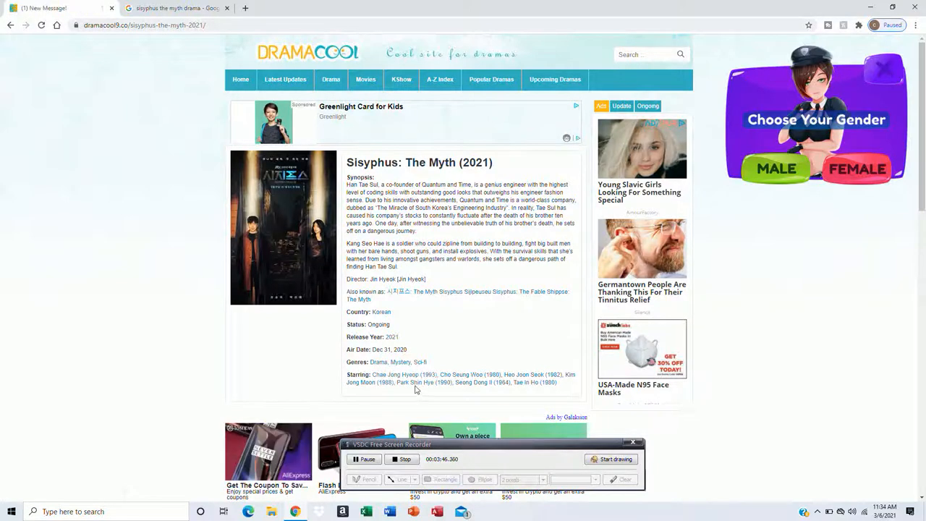
Step: Scroll the drama page down to its episode list and comments
scroll(down, 3)
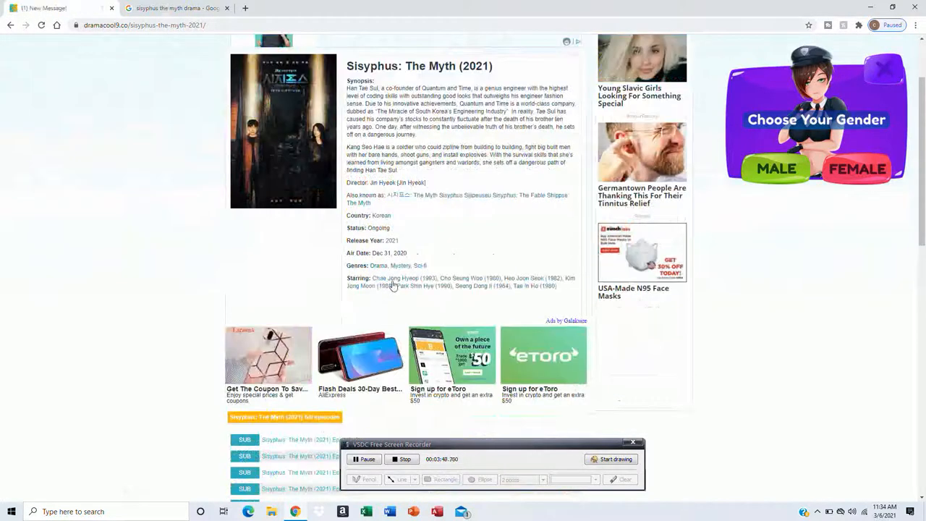
mouse_move(447, 287)
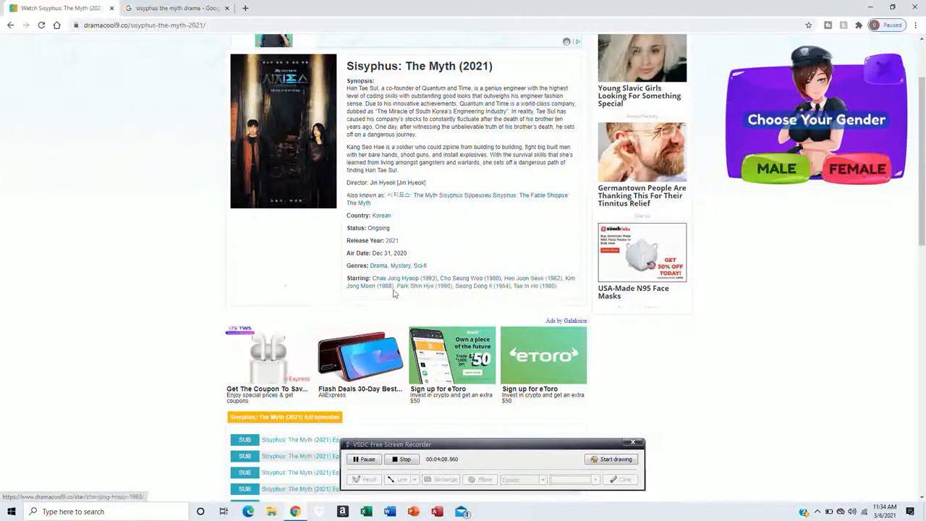
scroll(down, 3)
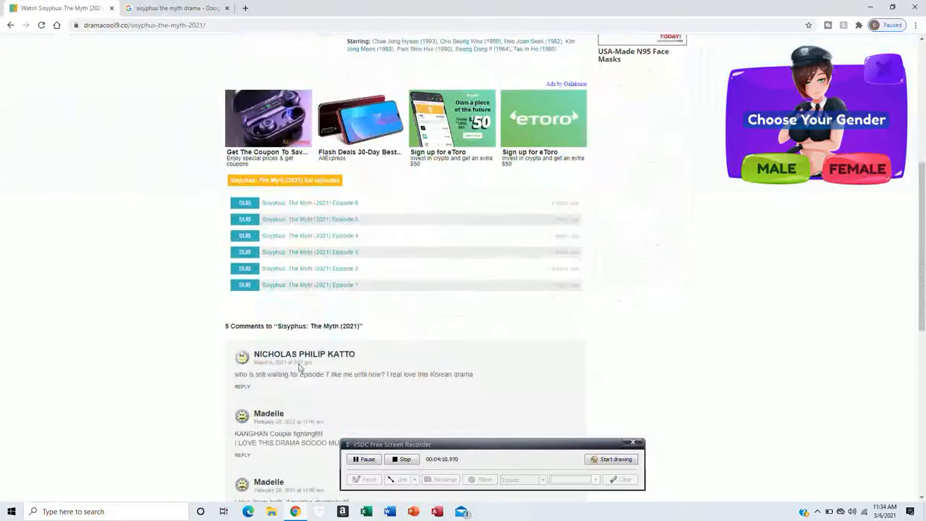
scroll(down, 3)
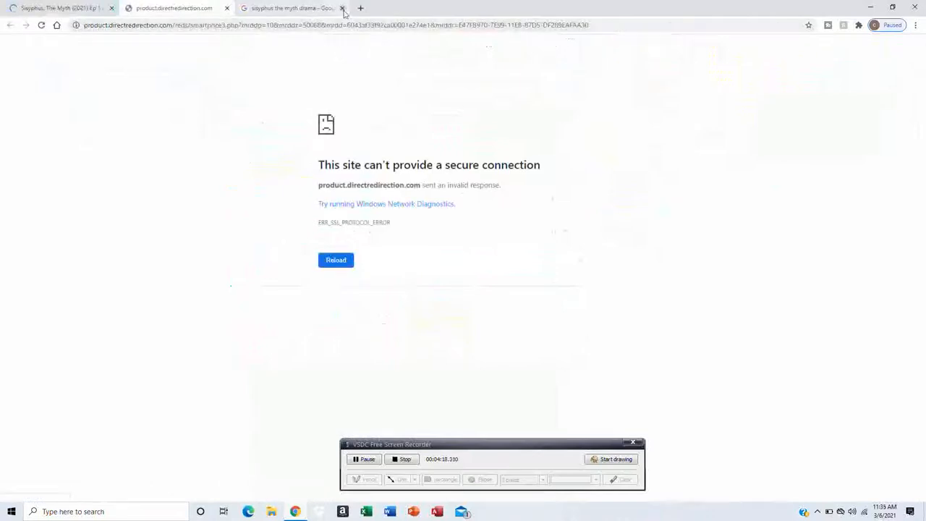
Step: Close the connection-error tab, dismiss the shopping ad over the Episode 1 player, and browse the episode page
click(341, 9)
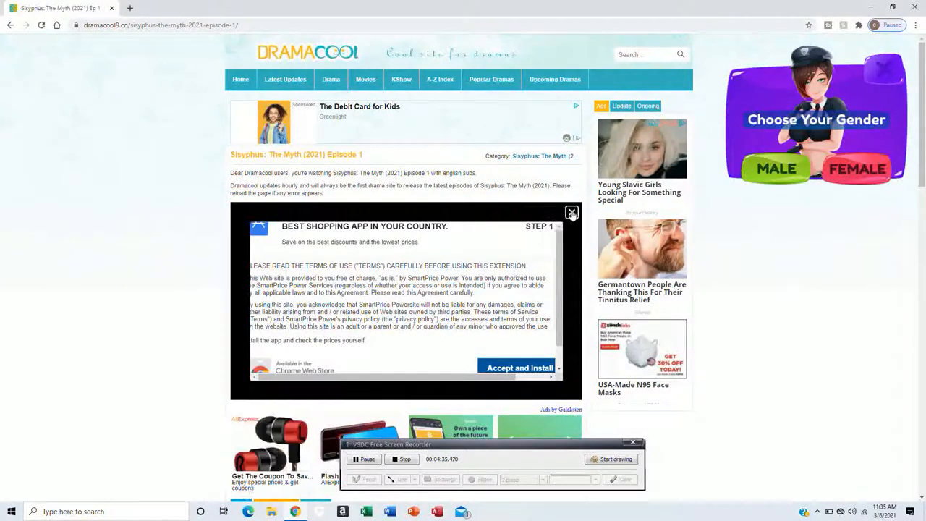
click(571, 211)
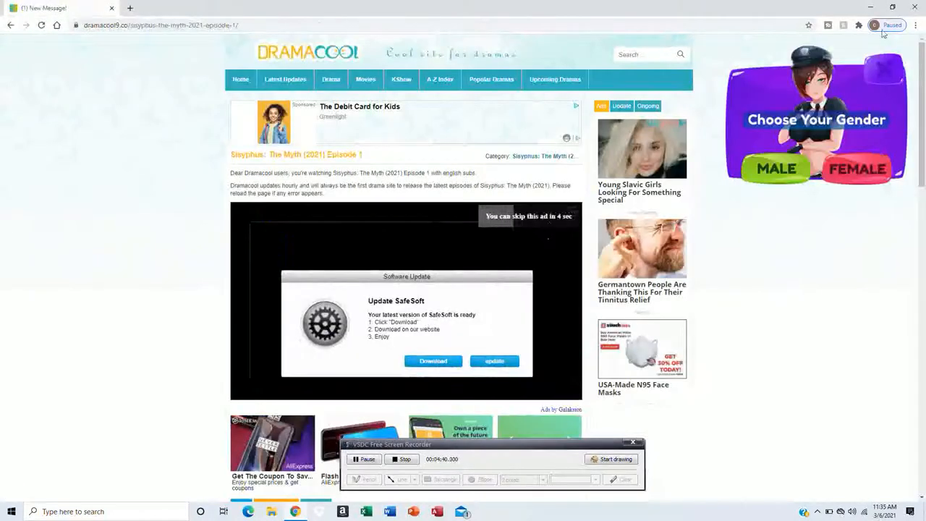
scroll(down, 3)
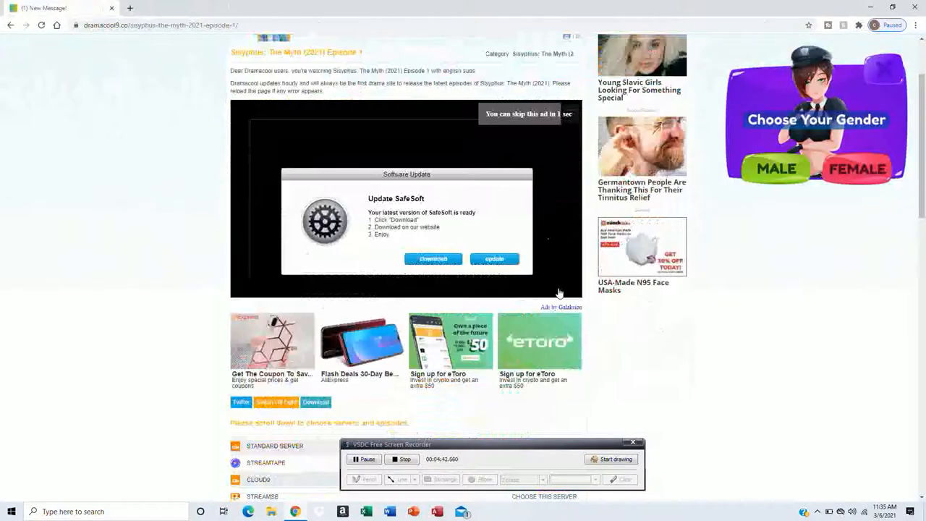
scroll(down, 3)
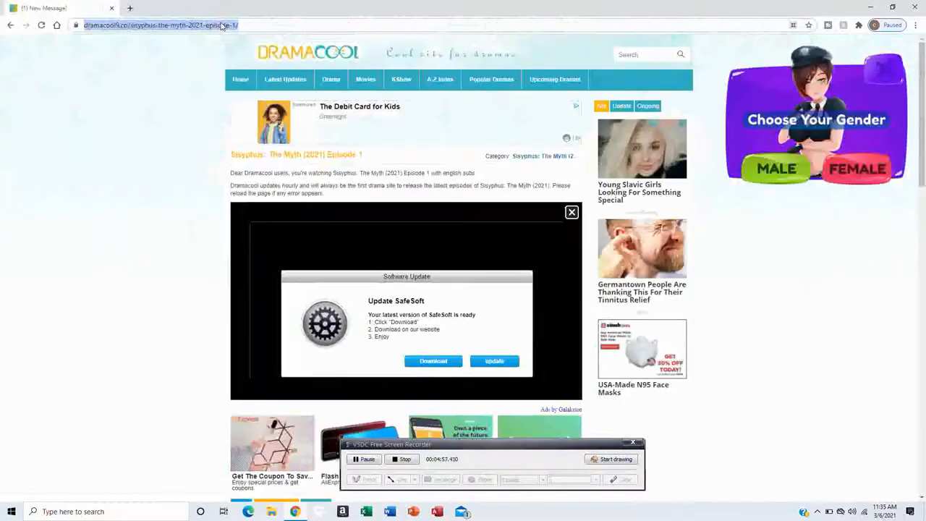
Step: Go to youtube.com, search 'Sisyphus: The Myth', and start the first trailer result
text(youtube.com)
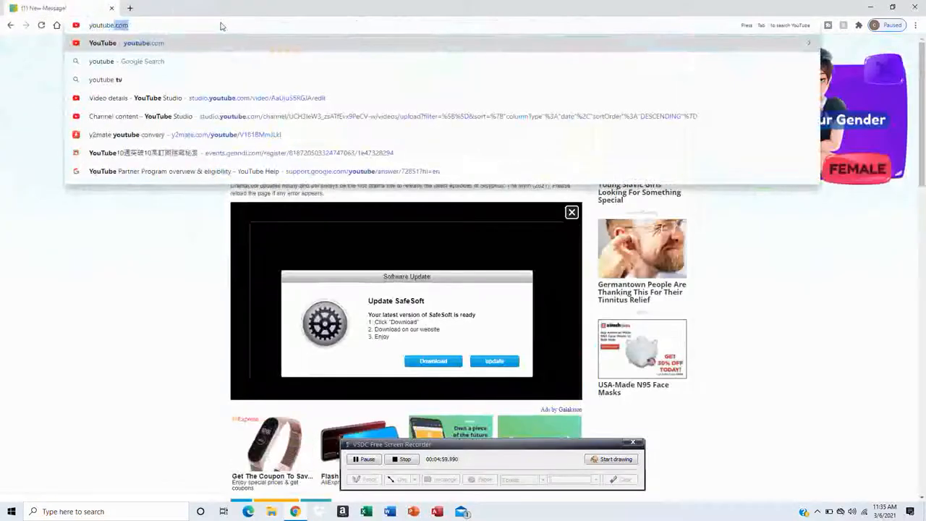
key(Return)
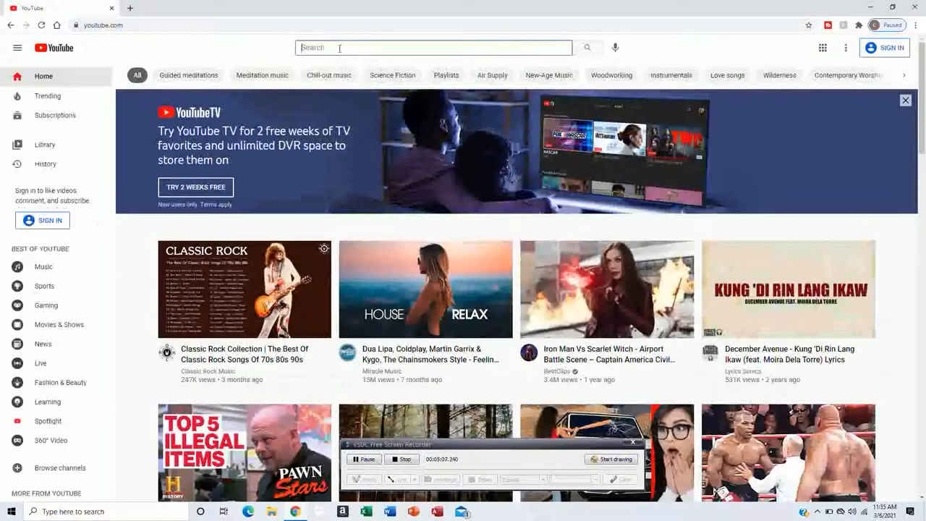
text(Sisyphus: The Myth)
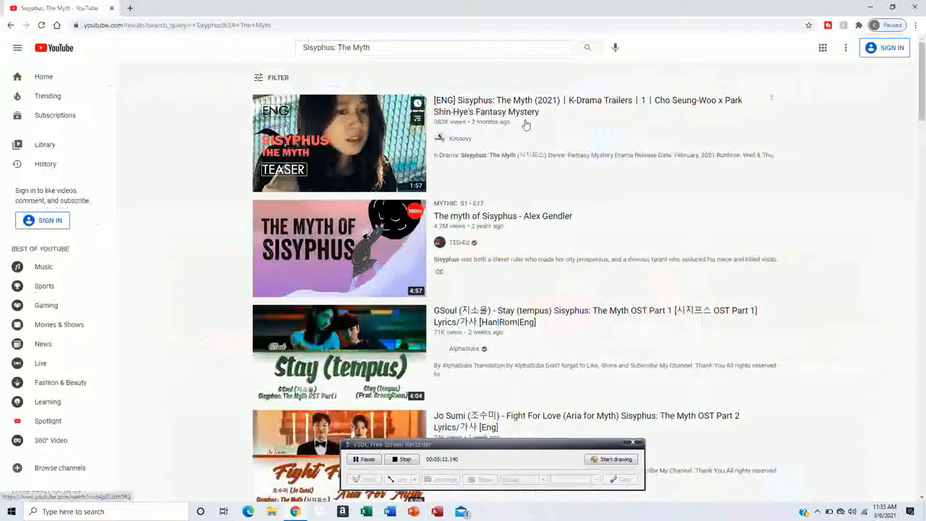
click(339, 143)
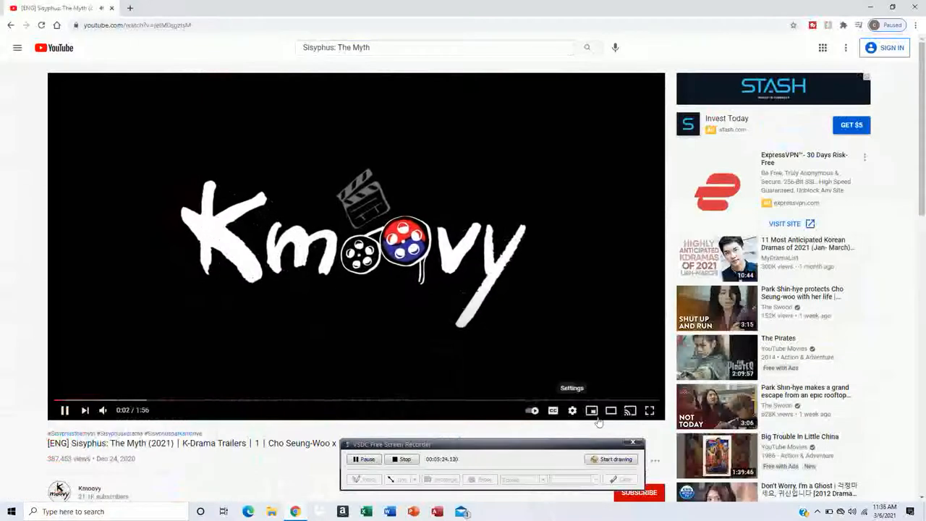
Step: Watch the trailer in fullscreen, then exit fullscreen back toward the search results
click(648, 411)
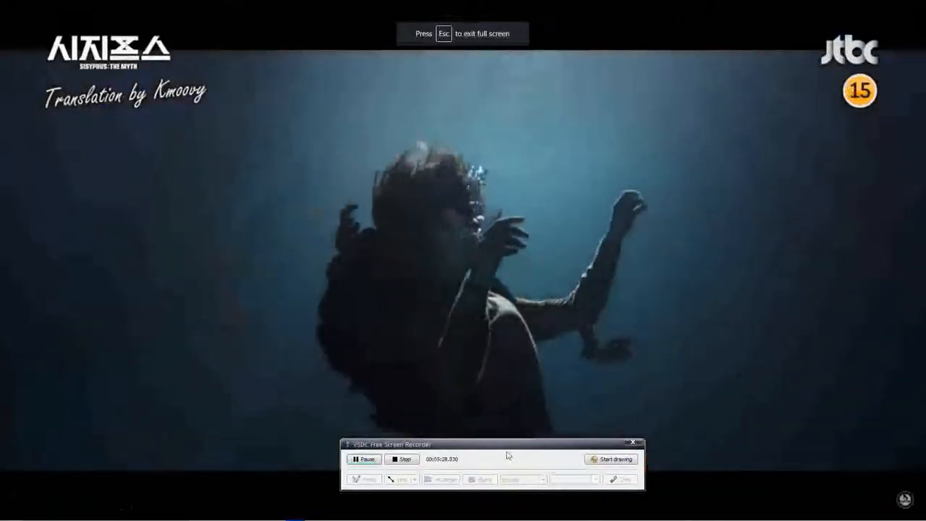
key(Escape)
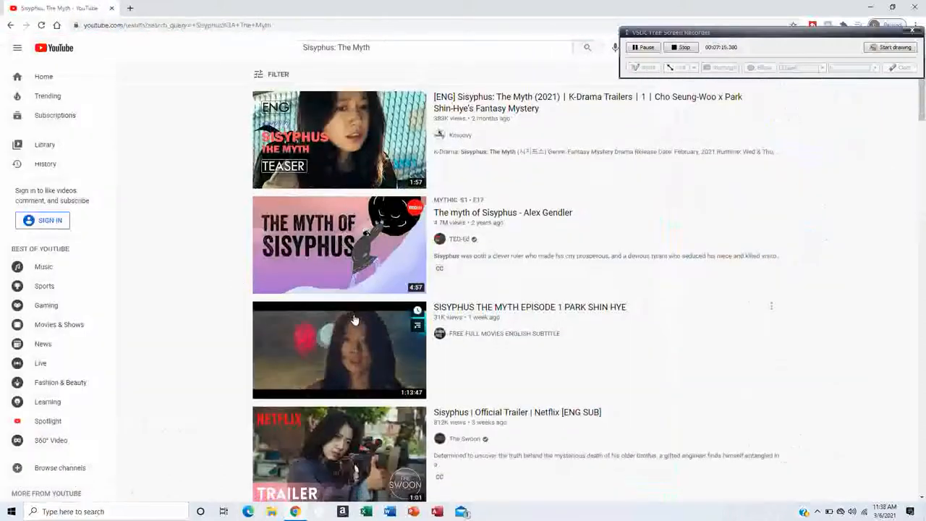
scroll(down, 3)
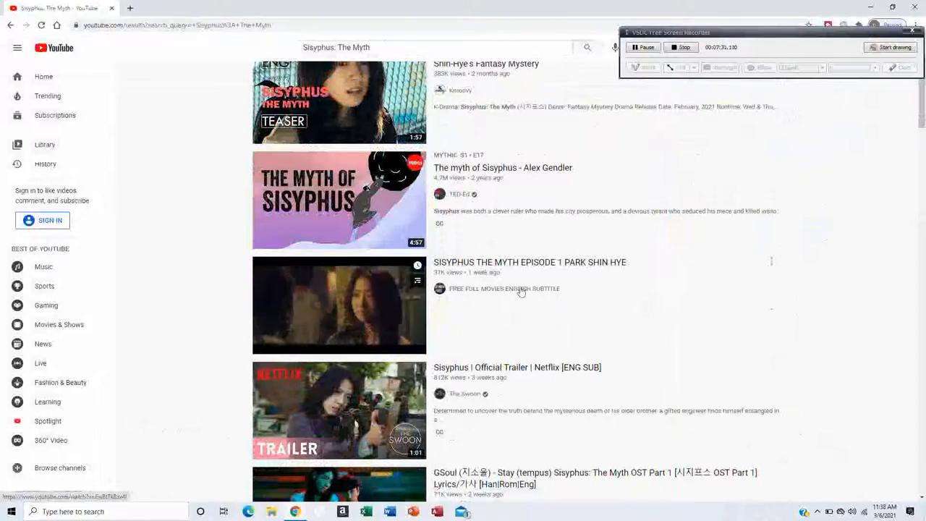
scroll(down, 3)
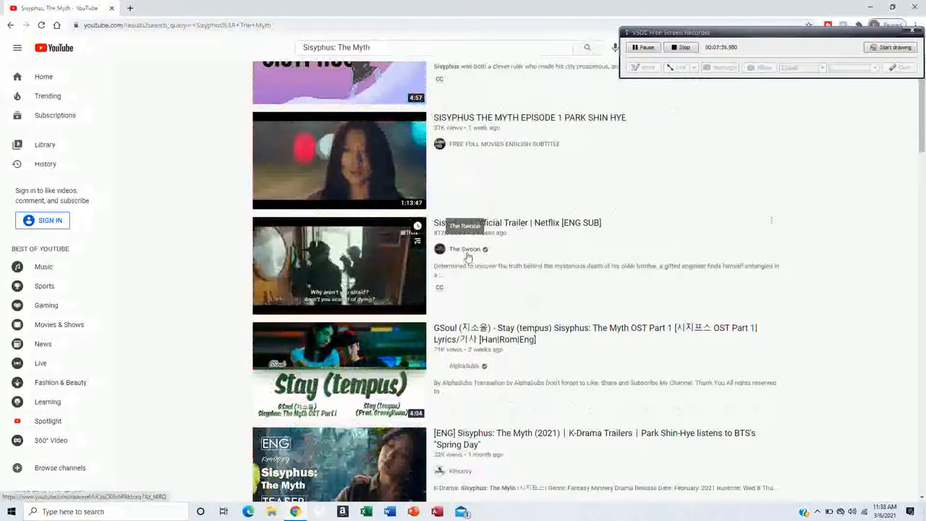
scroll(down, 3)
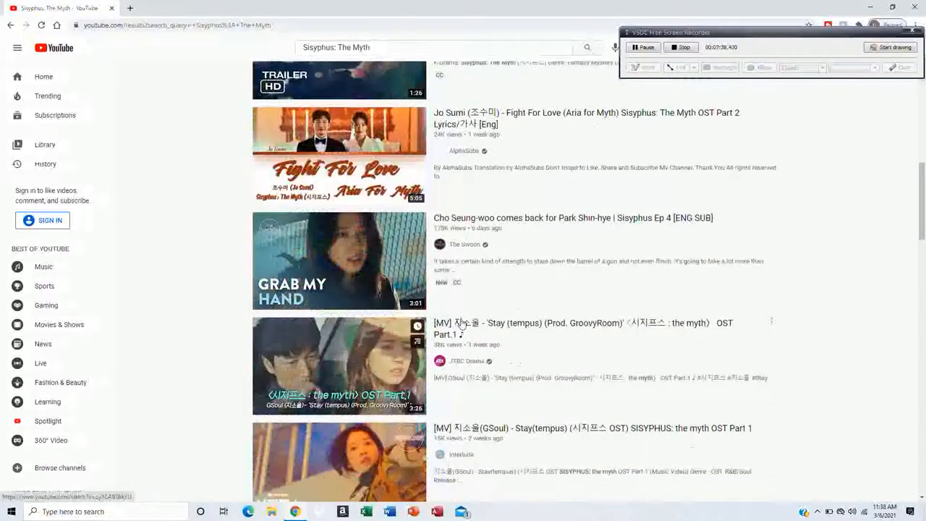
scroll(up, 3)
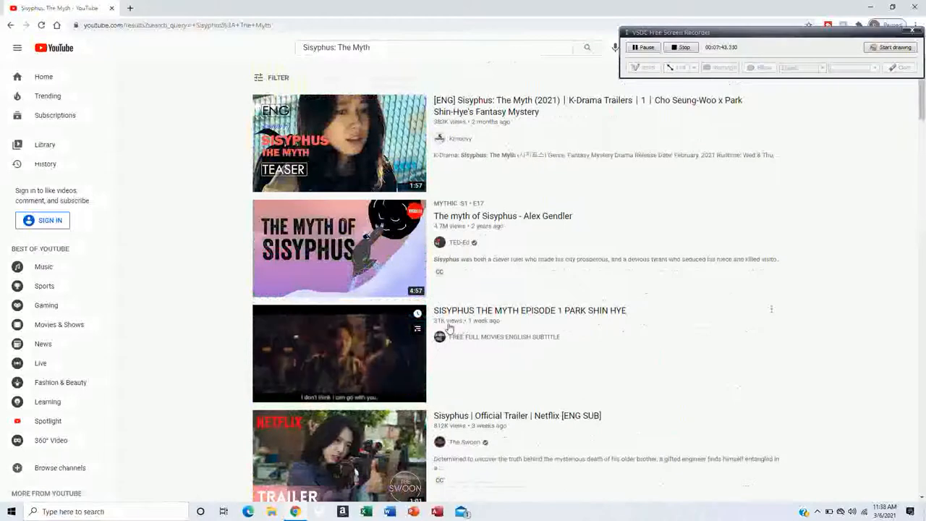
mouse_move(338, 353)
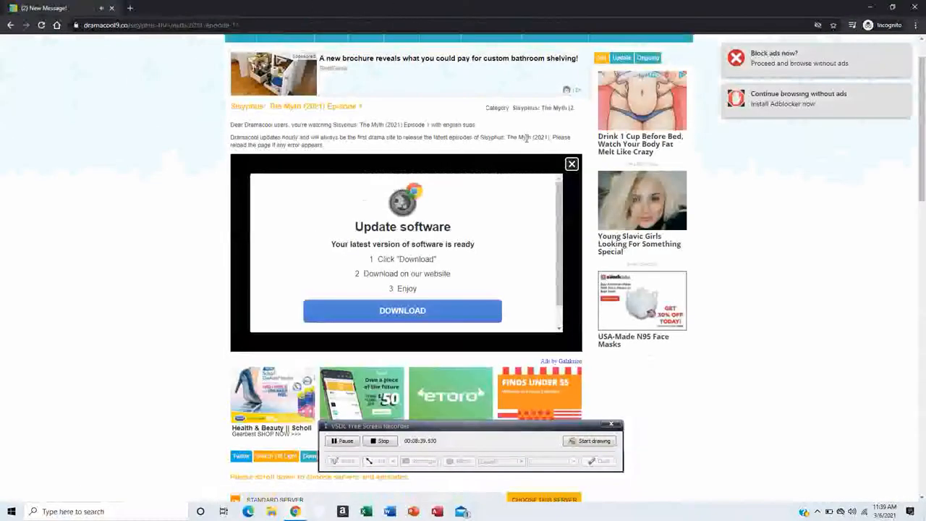
Step: Dismiss the fake 'Update software' ad covering the Episode 1 player in the incognito window
click(571, 163)
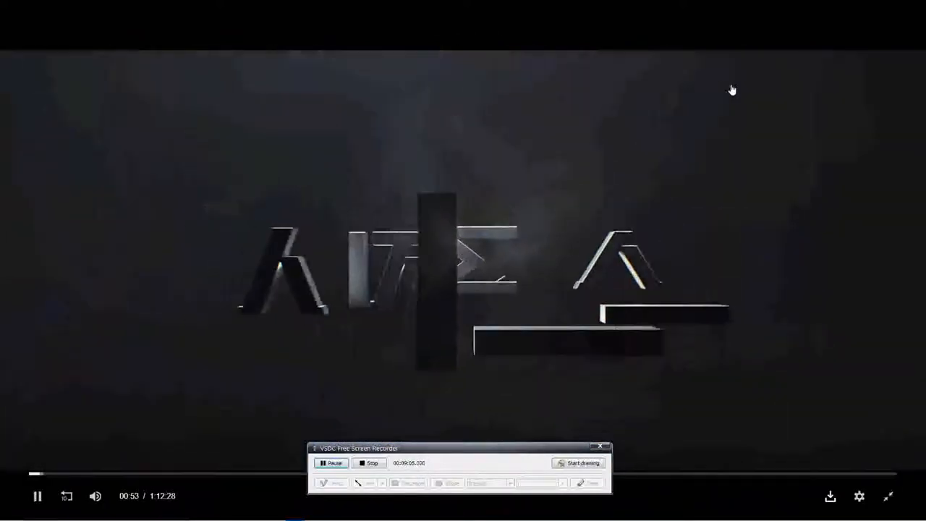
mouse_move(425, 365)
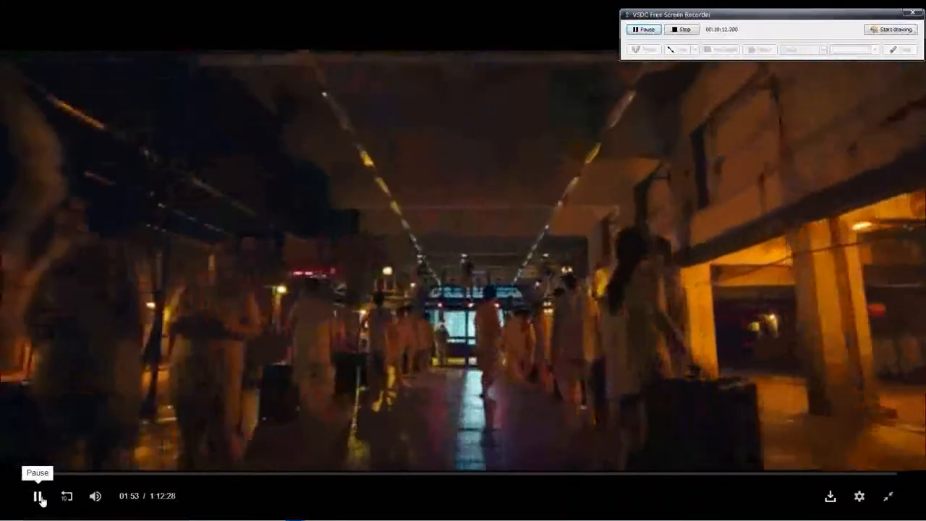
Step: Pause Episode 1 playback at around 1:53
click(859, 496)
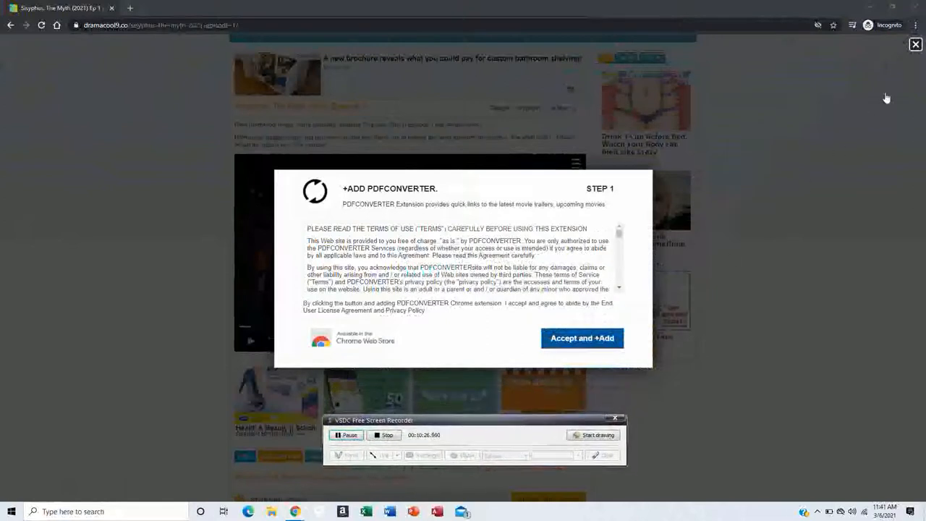
Step: Close the PDFCONVERTER popup and scroll down to the episode list and comments
click(914, 43)
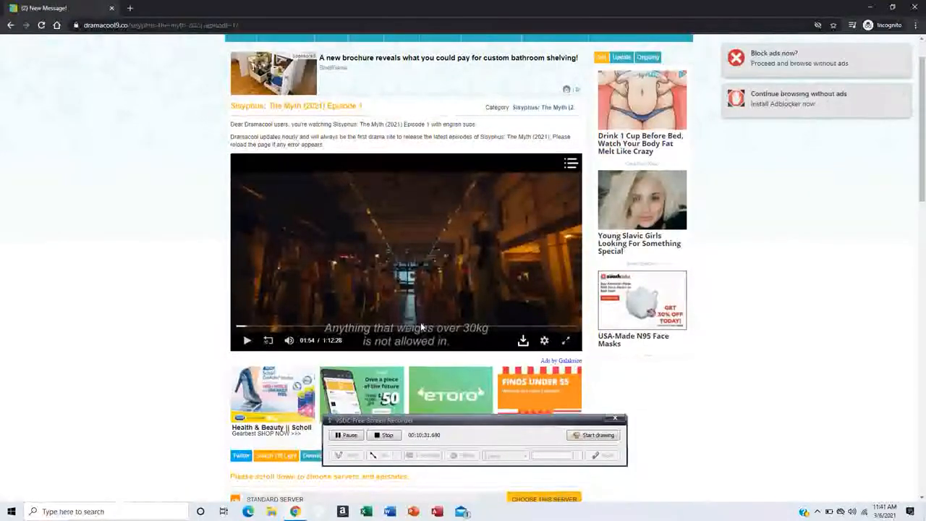
scroll(down, 3)
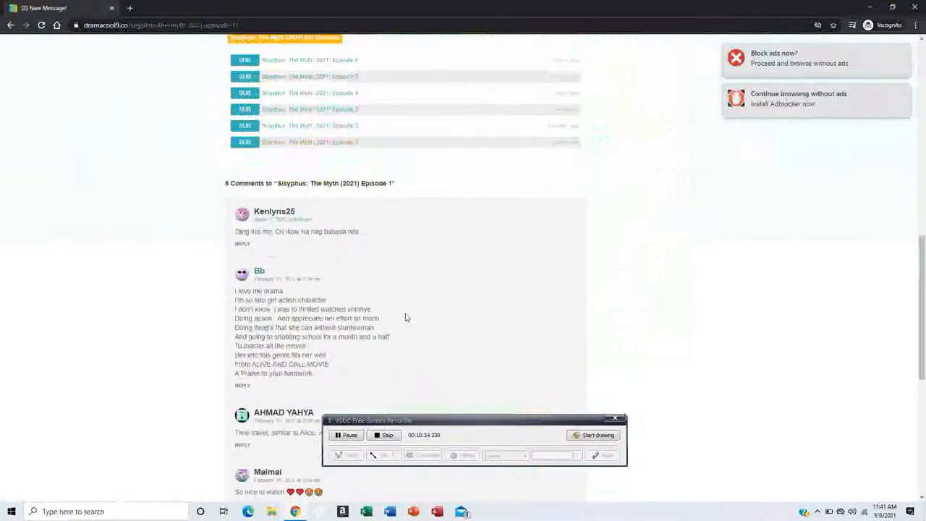
scroll(down, 3)
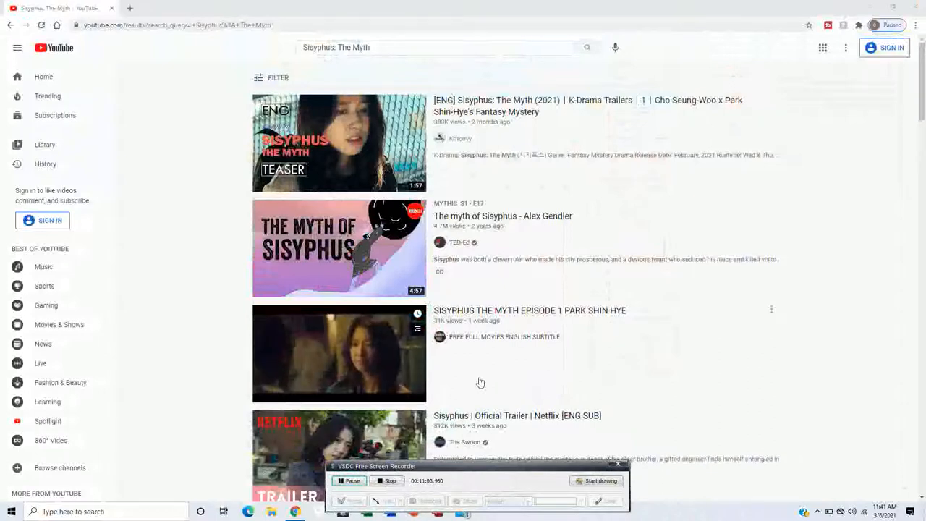
mouse_move(521, 322)
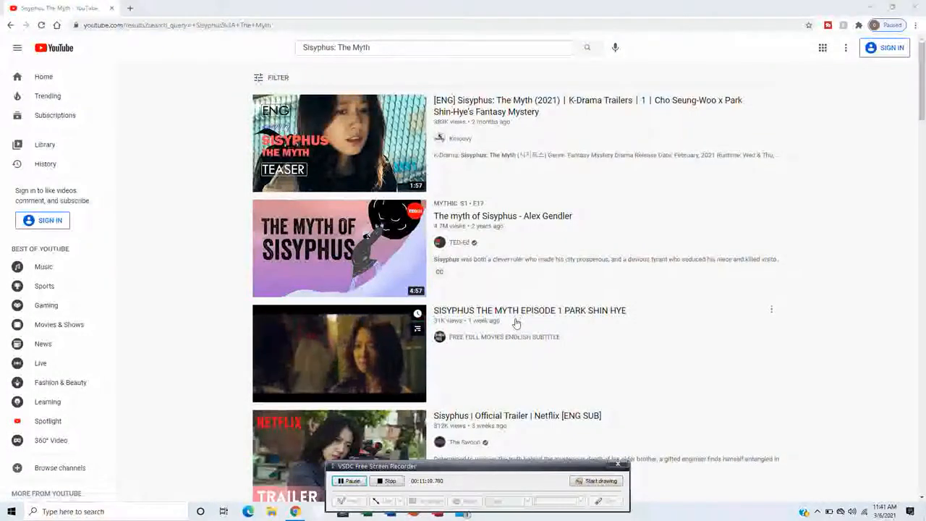
mouse_move(518, 320)
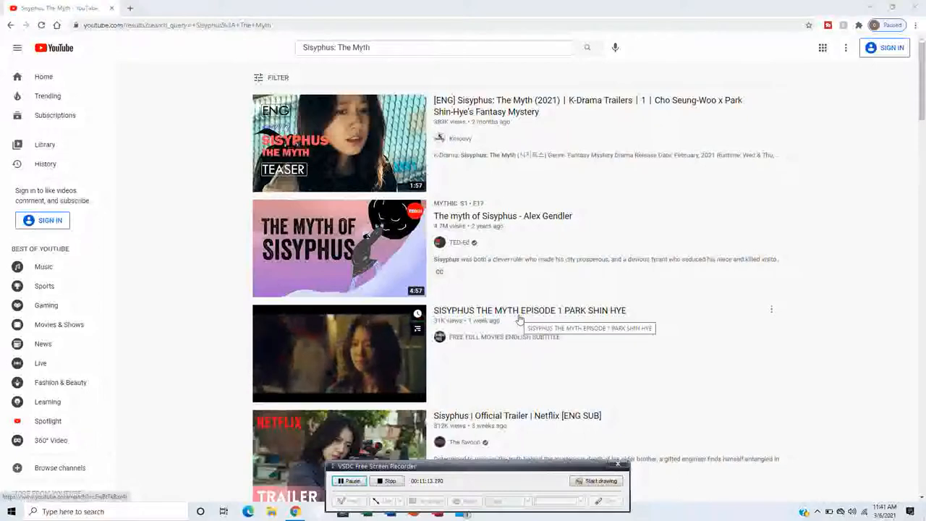
mouse_move(543, 321)
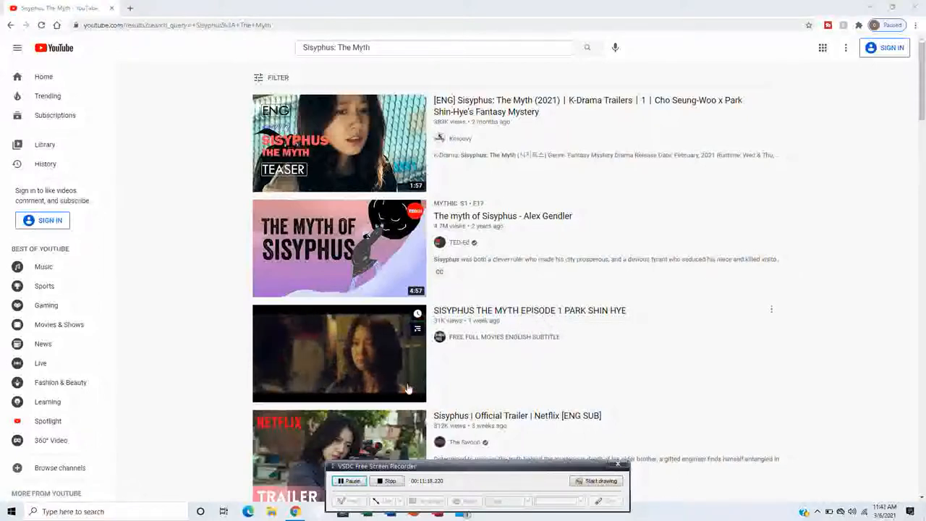
mouse_move(721, 333)
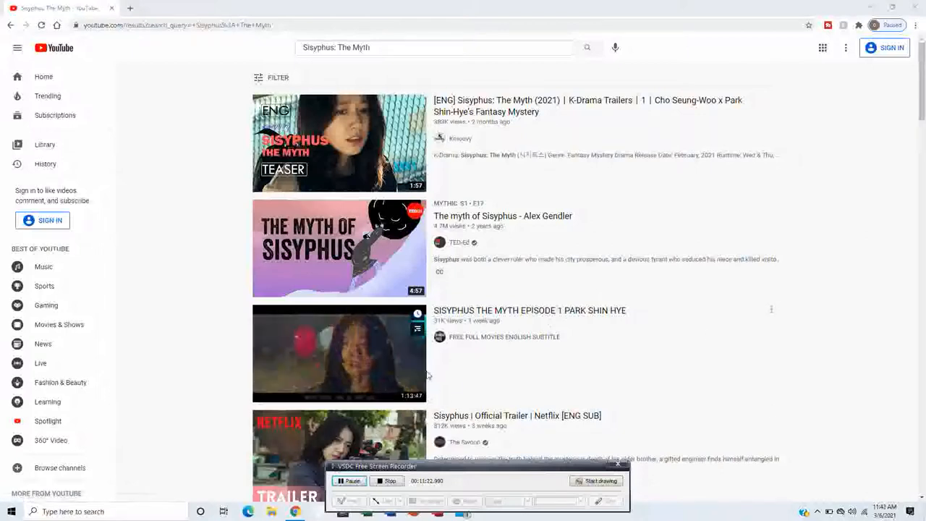
mouse_move(466, 324)
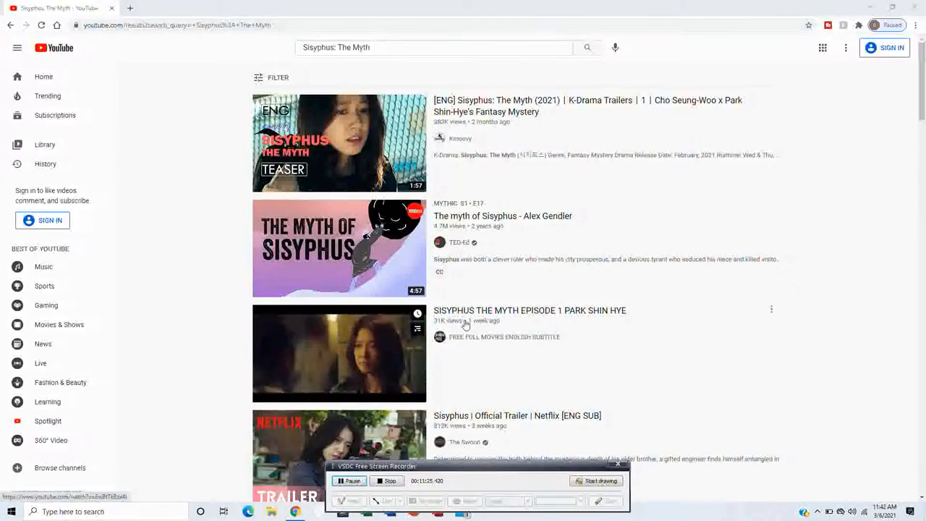